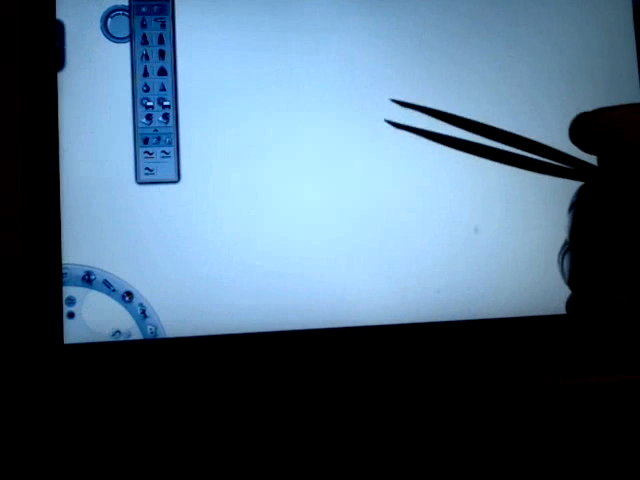
mouse_move(444, 150)
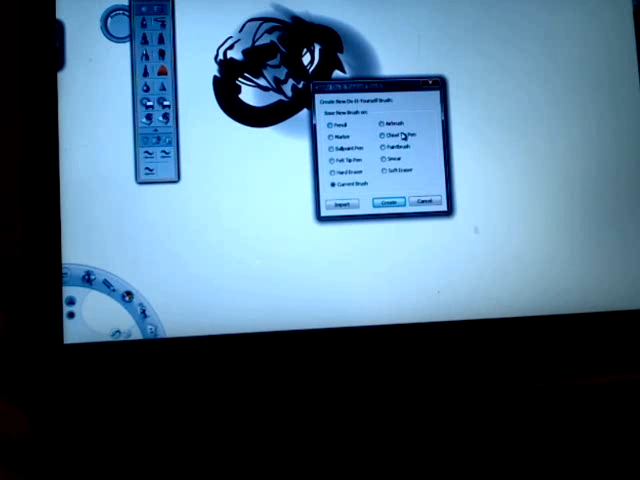
Choose the base brush for the new custom brush in the New Custom Brush dialog.
left_click(332, 128)
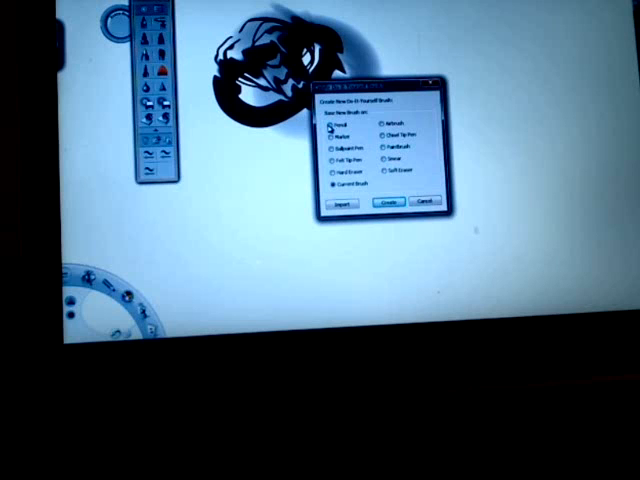